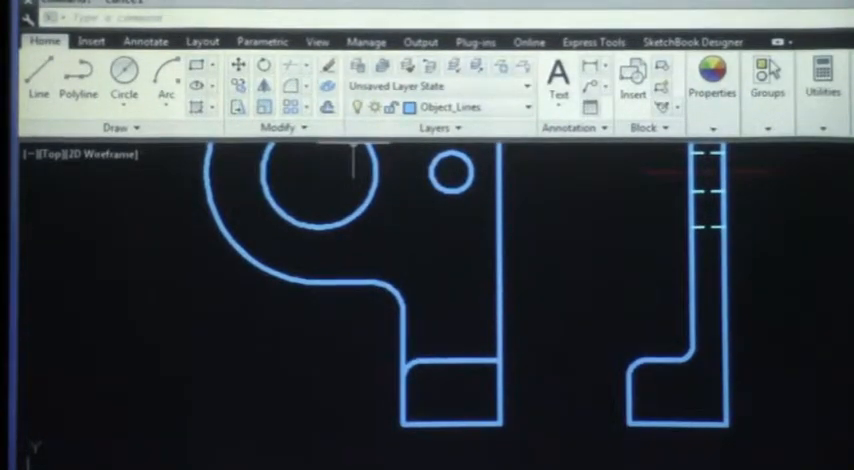
Bring up the Save Drawing As dialog for the two-view bracket drawing.
click(18, 12)
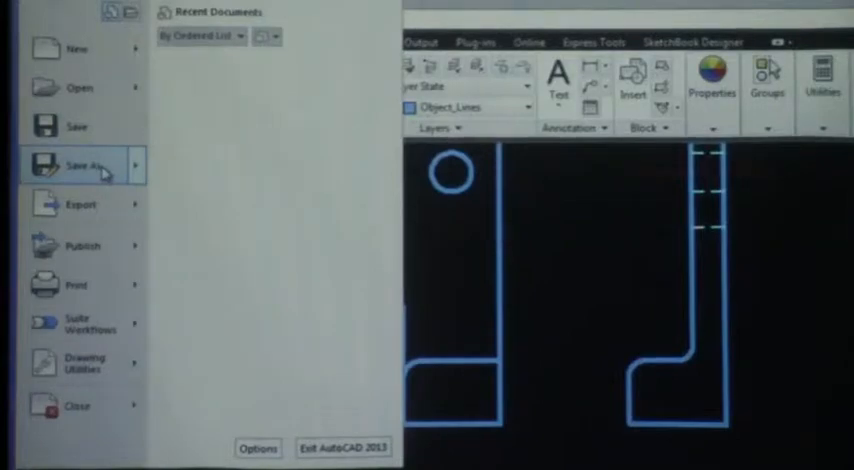
click(80, 164)
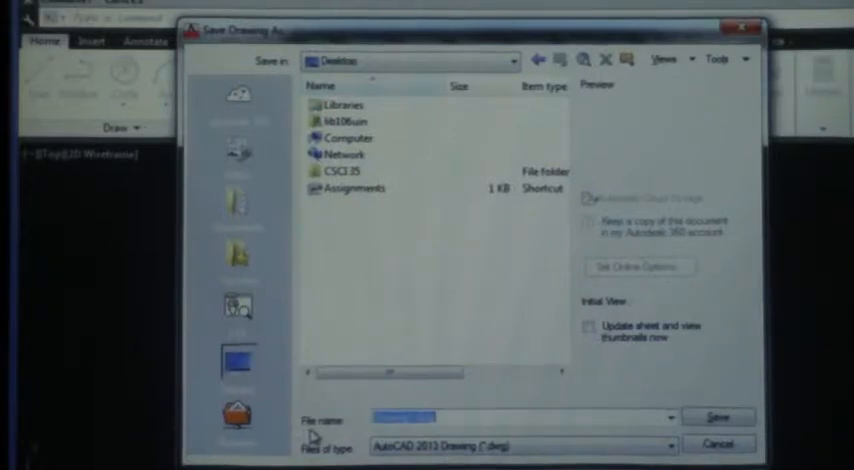
text(E)
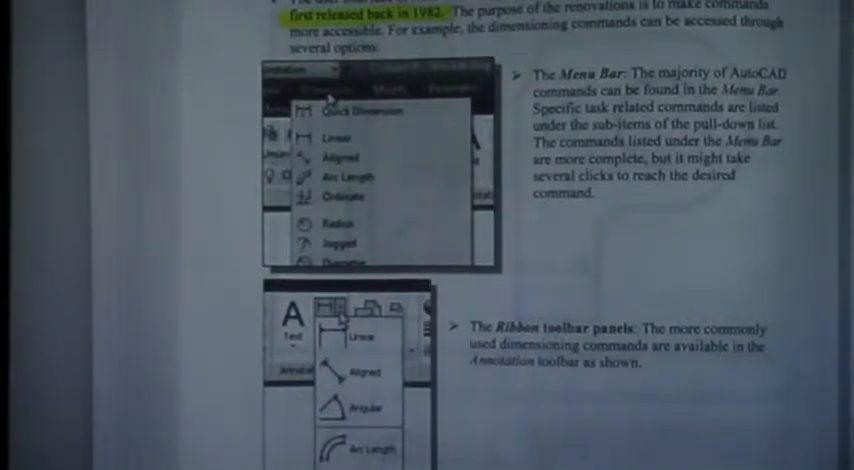
Scroll the textbook page on reaching the dimensioning commands.
scroll(down, 3)
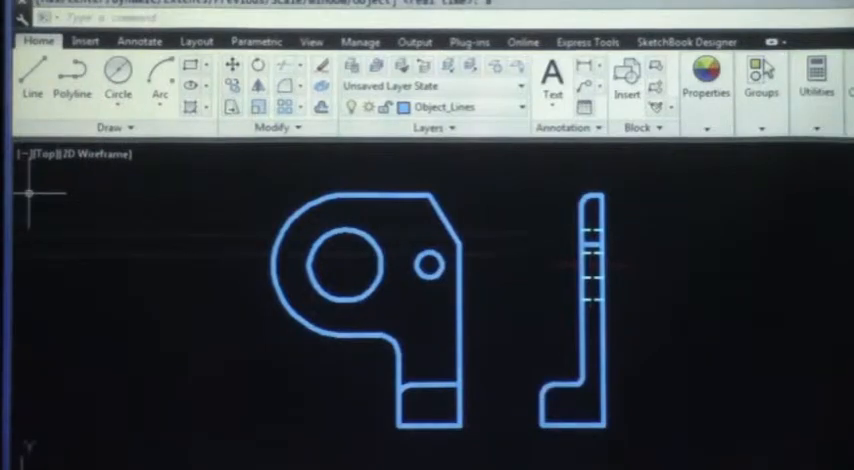
mouse_move(276, 152)
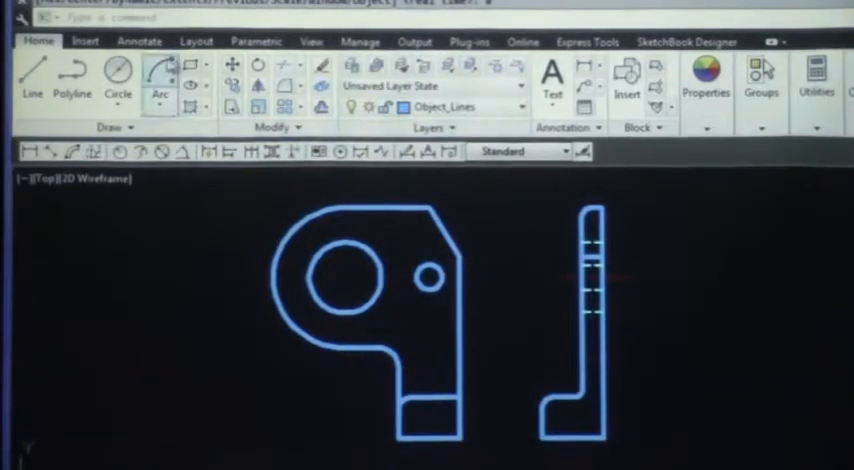
Switch the ribbon to the Annotate commands for text and dimensions.
click(140, 40)
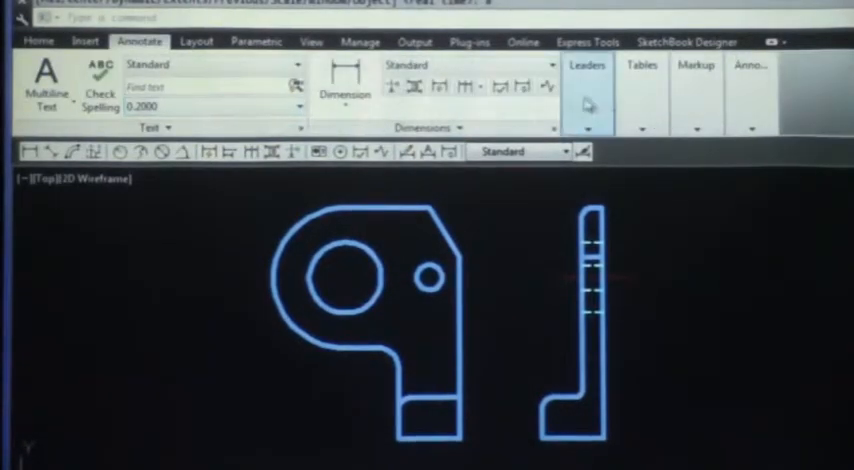
click(640, 90)
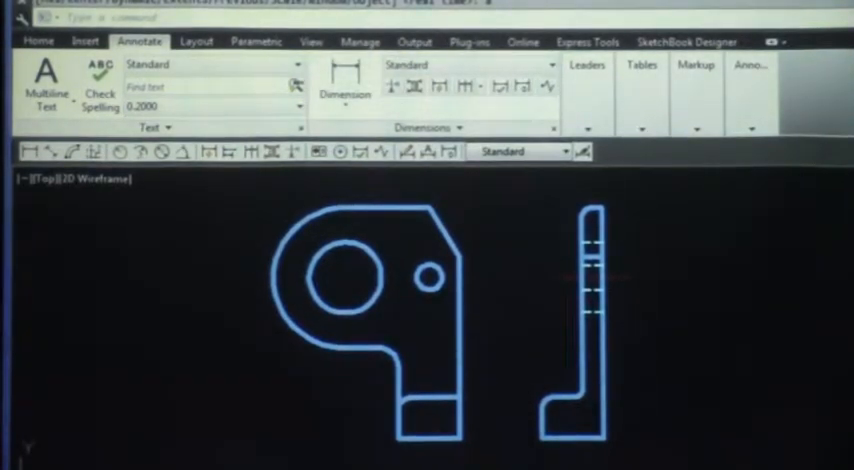
click(344, 108)
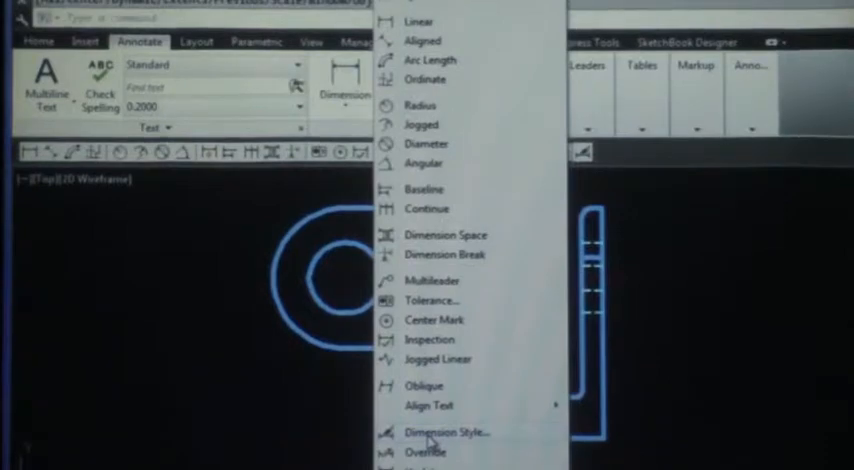
click(446, 432)
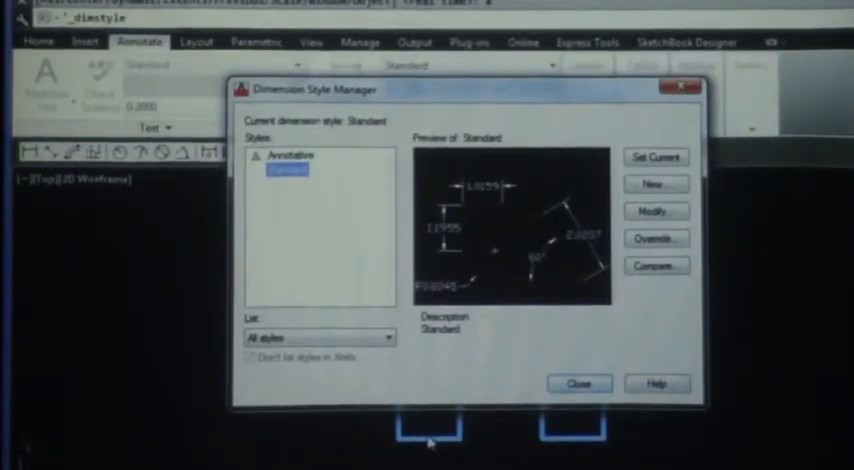
click(578, 384)
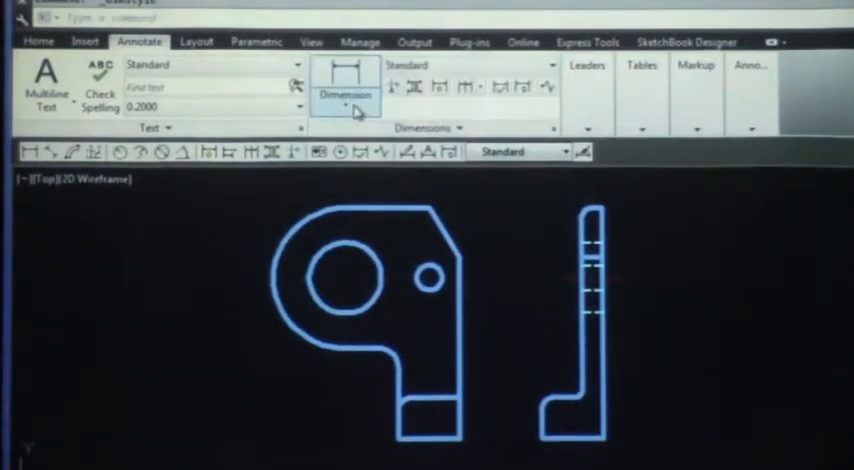
Reopen the Dimension Style Manager on the Standard style, then close it again.
click(346, 94)
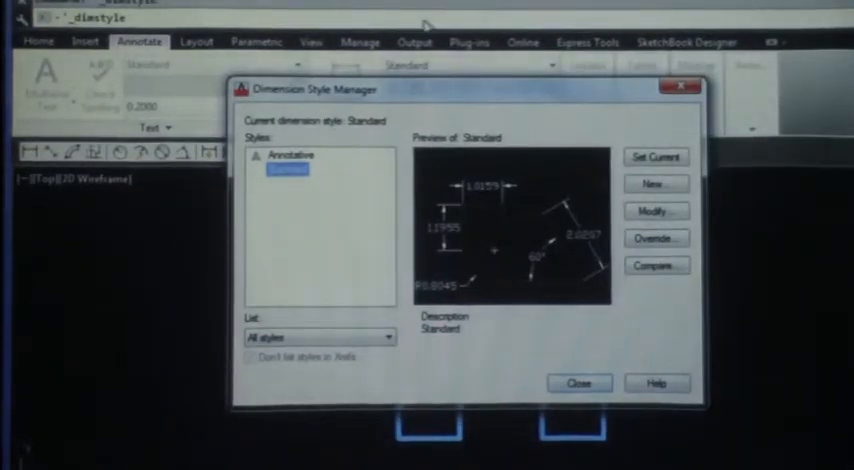
click(578, 384)
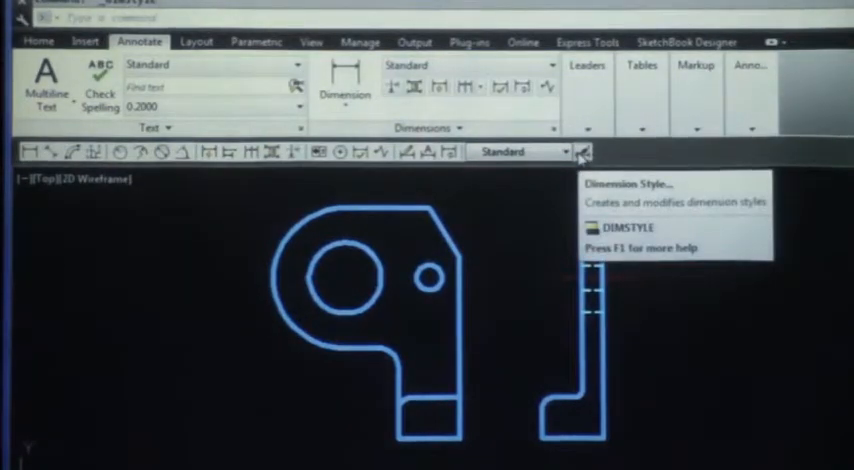
mouse_move(588, 152)
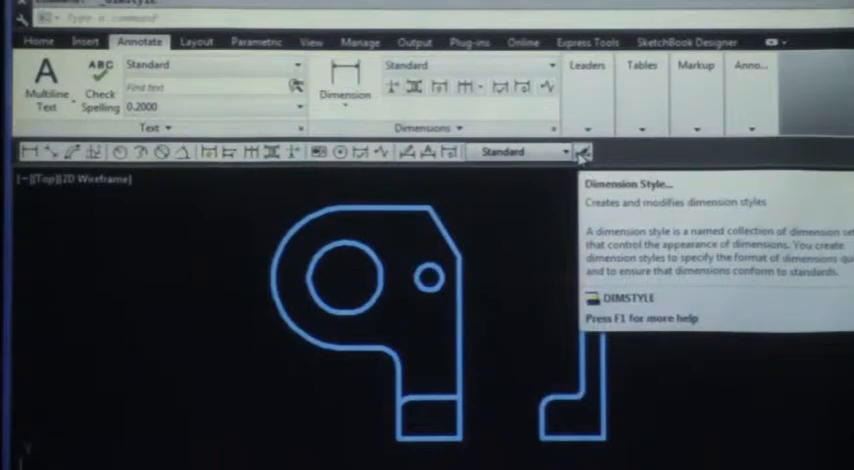
click(588, 152)
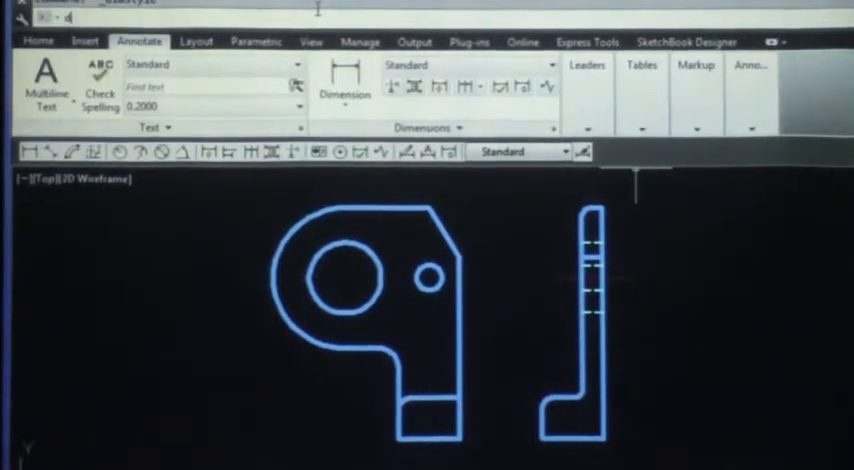
text(d)
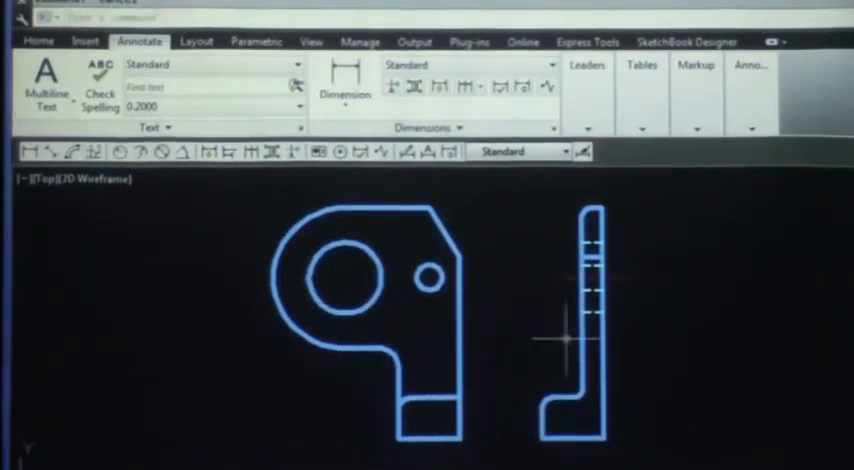
mouse_move(510, 424)
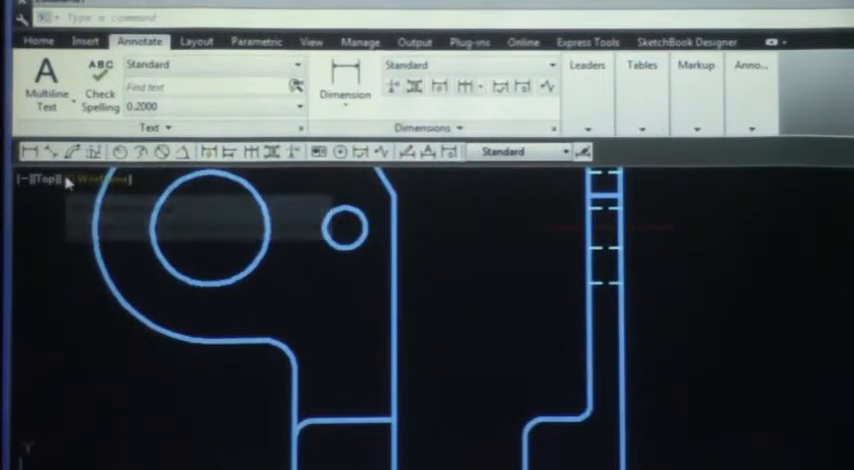
mouse_move(104, 180)
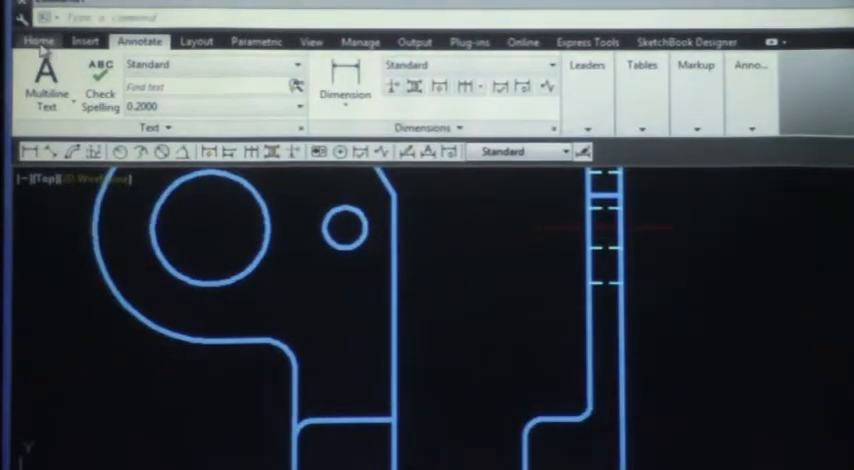
Make Hidden_Lines the current layer from the Layers drop-down.
click(38, 40)
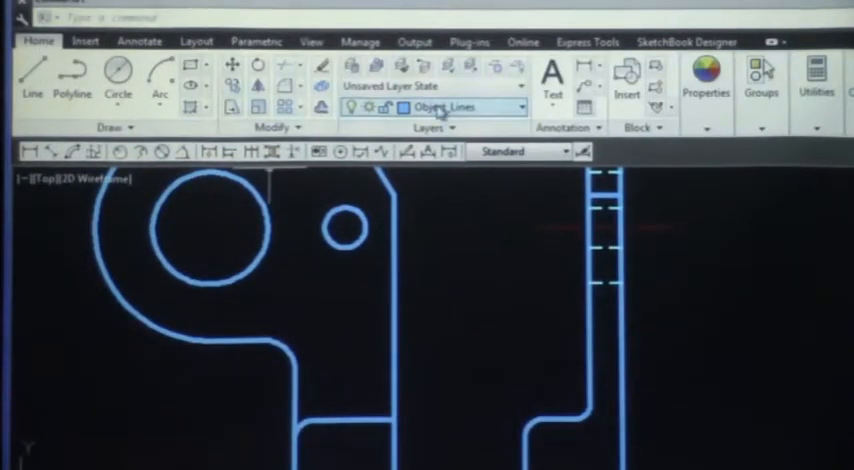
click(512, 108)
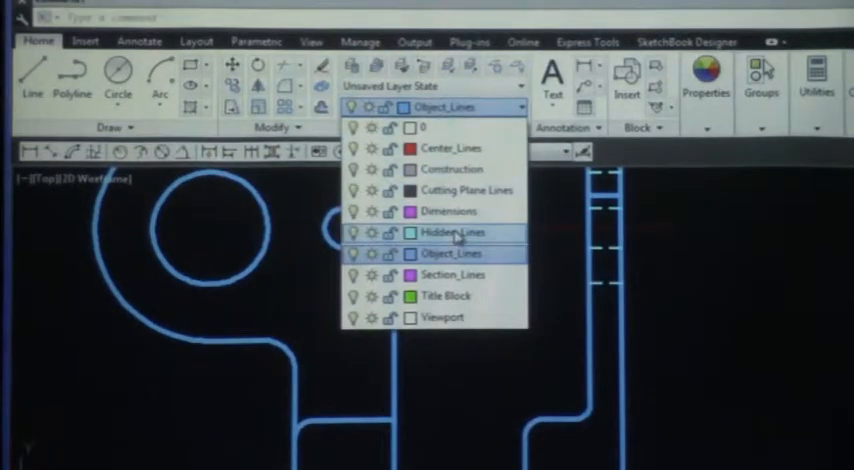
click(452, 232)
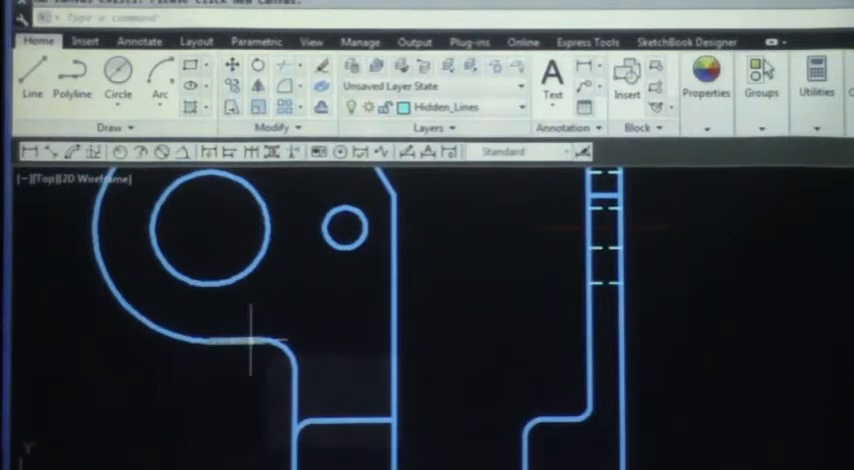
click(32, 76)
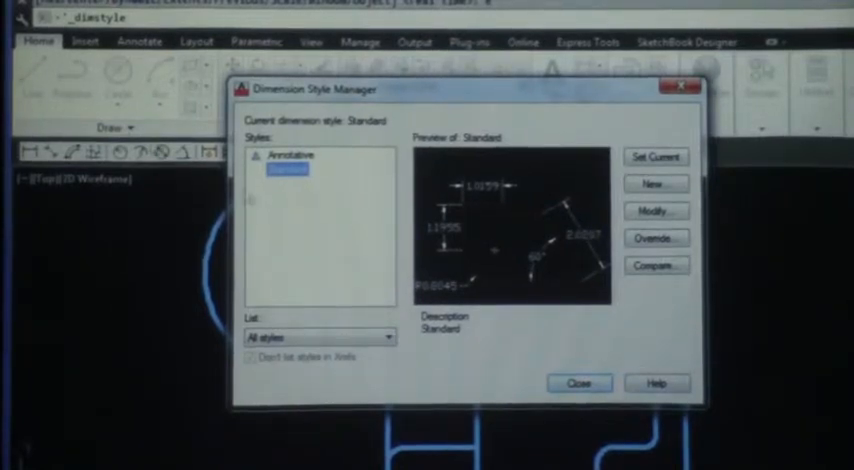
mouse_move(298, 172)
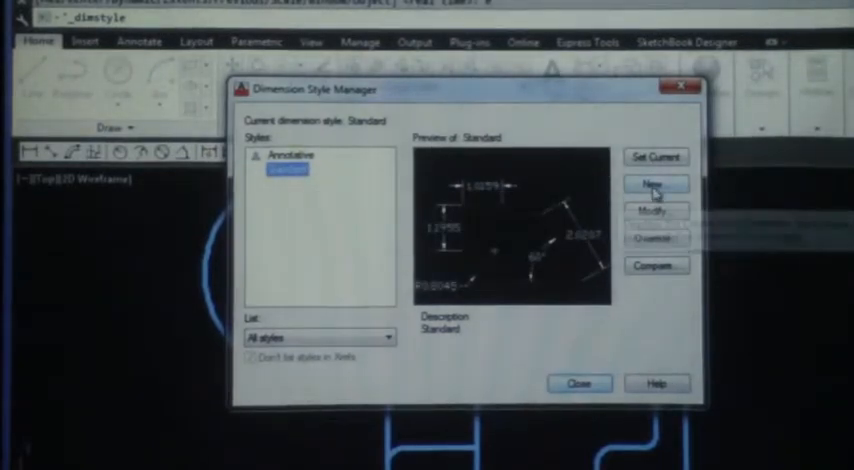
mouse_move(656, 184)
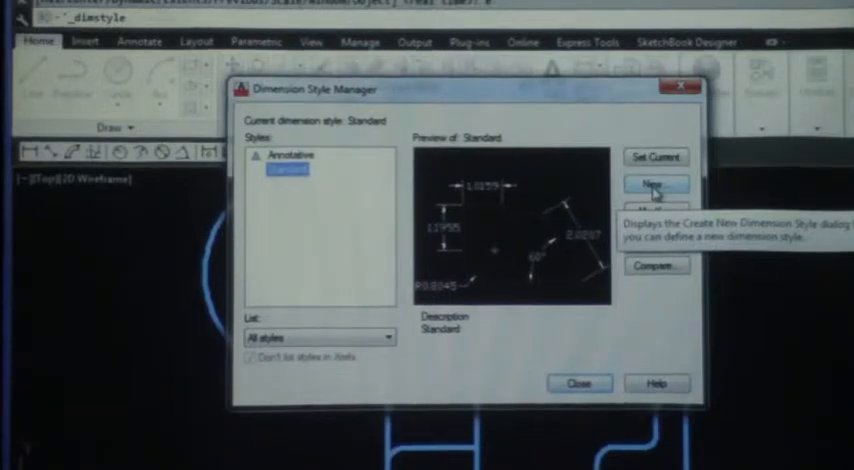
Create a new dimension style and name it Mechanical, starting with Standard.
click(656, 184)
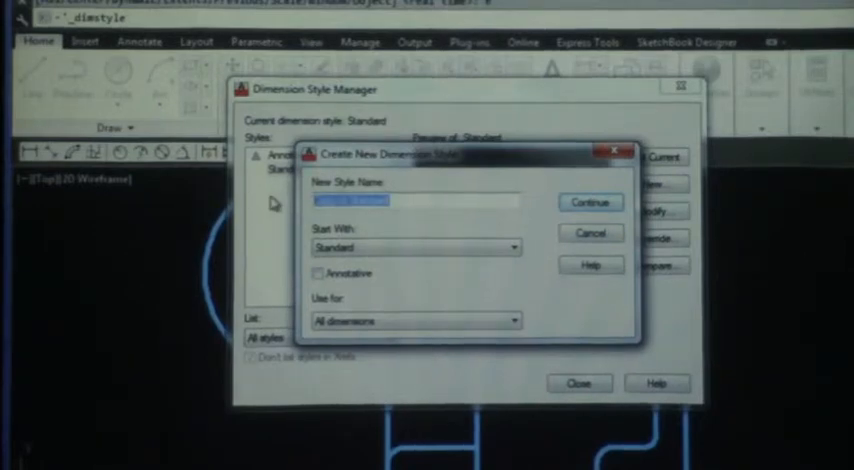
text(Mecha)
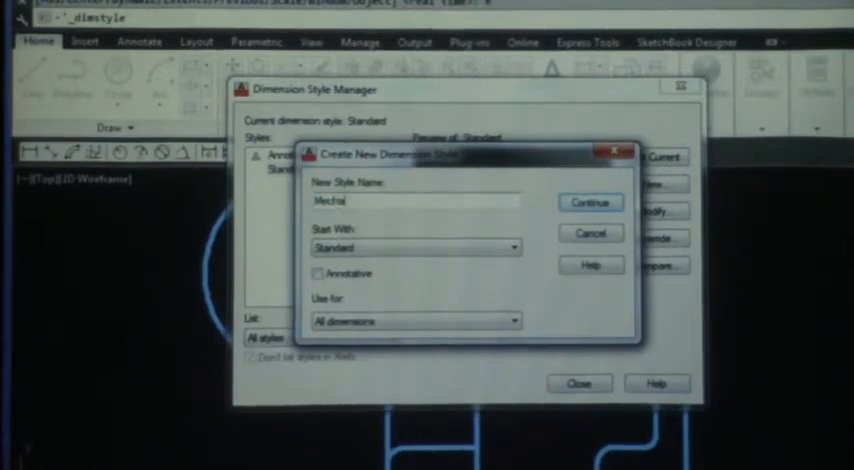
text(nical)
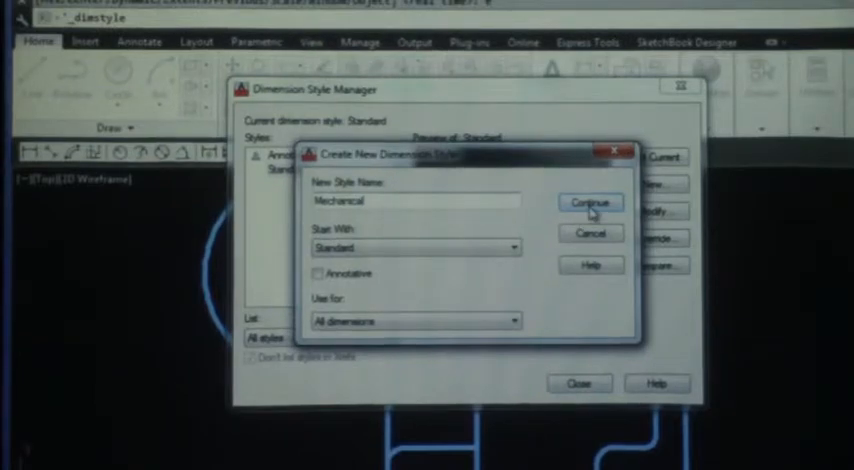
Continue into the full settings of the new Mechanical style.
click(588, 204)
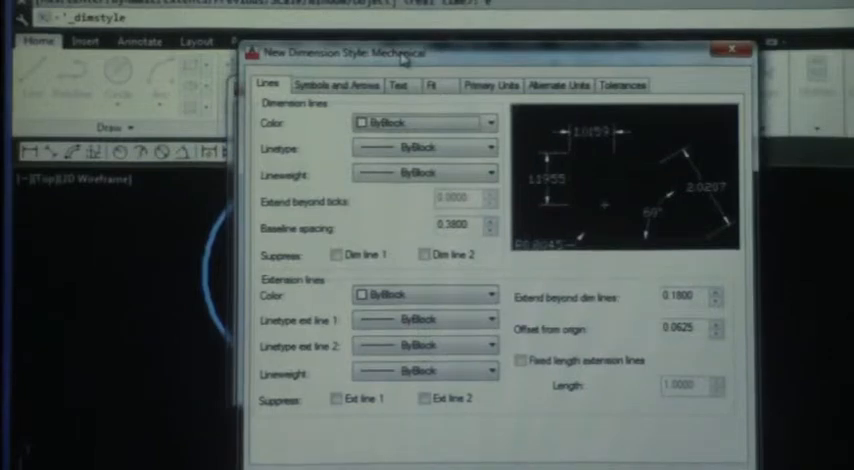
Set the Mechanical style's linear primary-unit precision to 0.00.
click(490, 84)
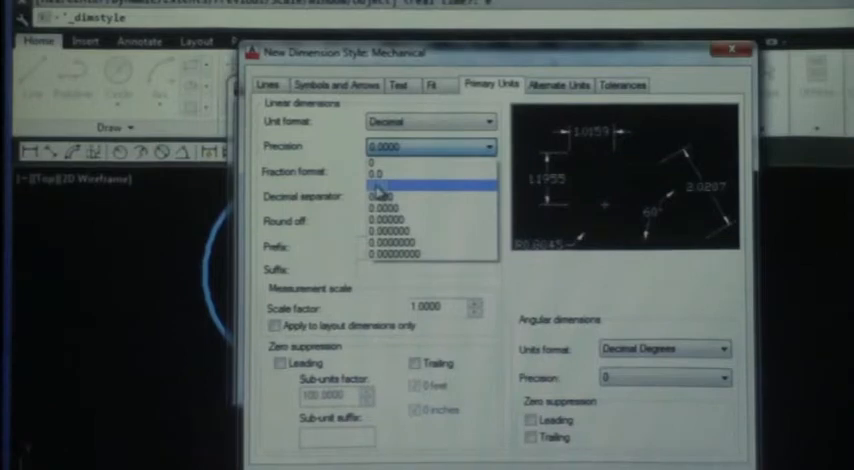
click(380, 176)
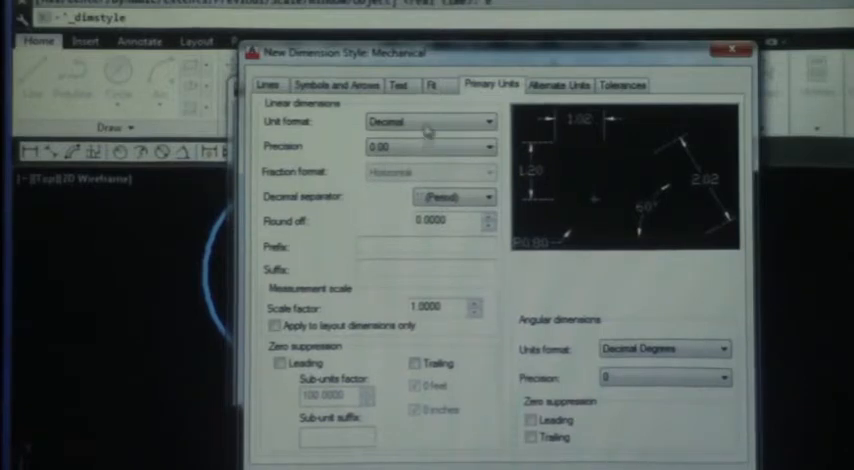
Leave Fit at best fit and scale 1.0, then show the Text settings.
click(452, 86)
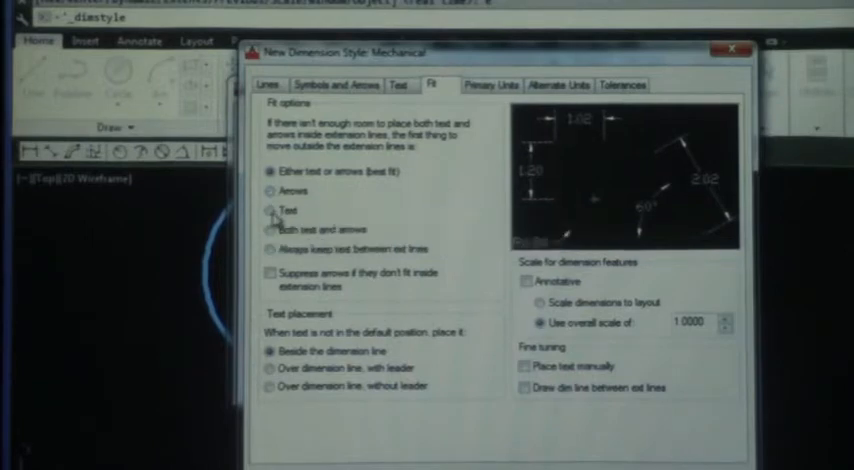
mouse_move(272, 212)
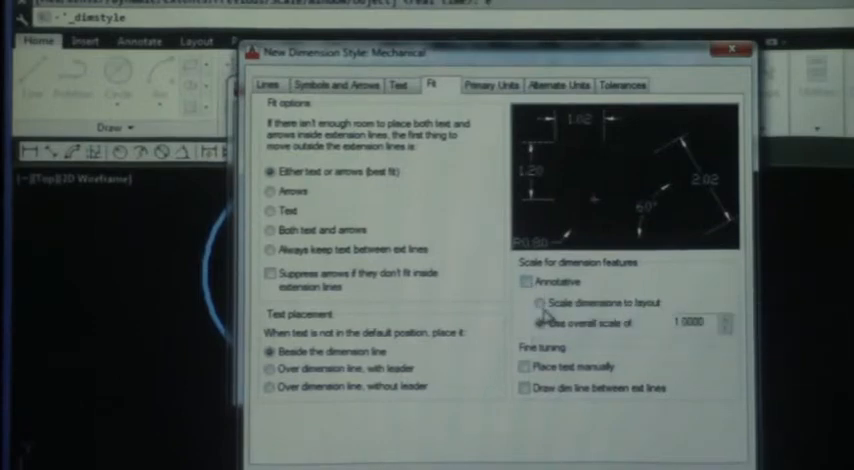
mouse_move(544, 322)
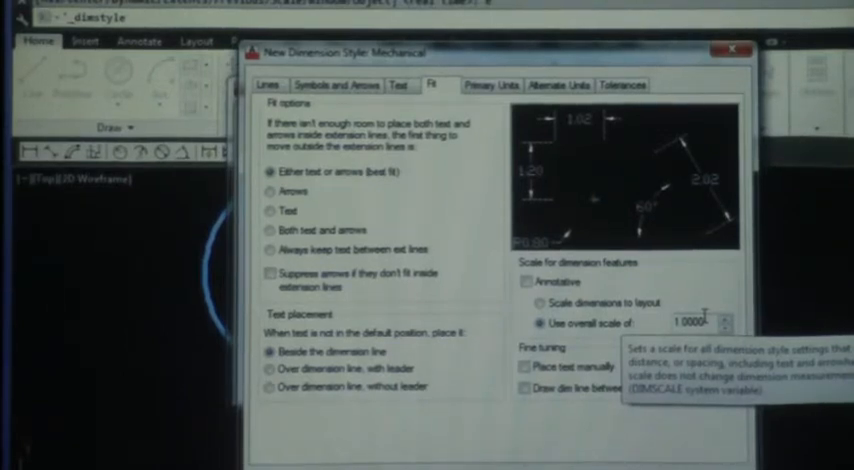
click(400, 84)
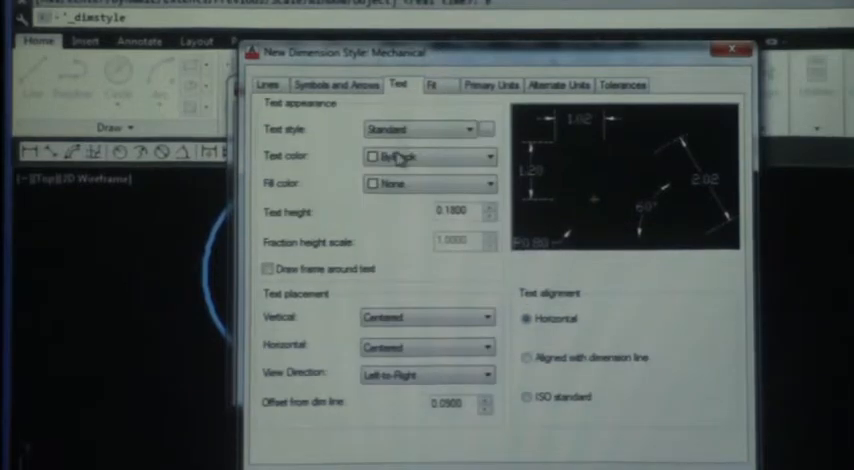
mouse_move(430, 156)
text(0.125)
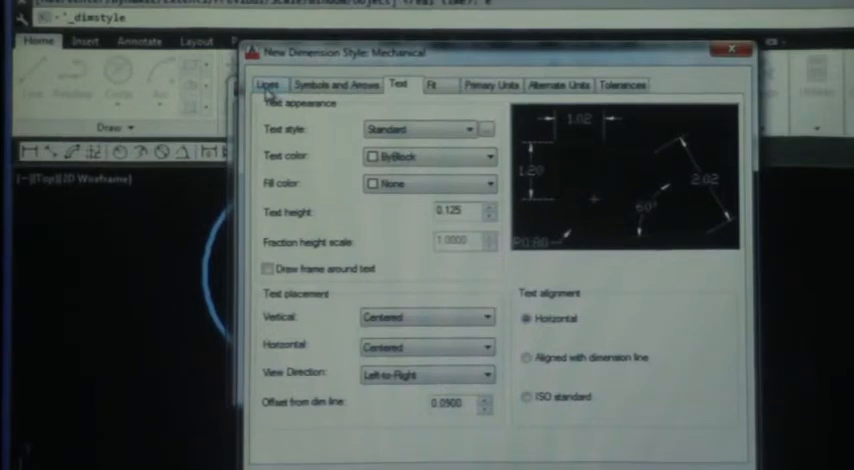
With text height 0.125 set, show the Lines settings of the Mechanical style.
click(268, 84)
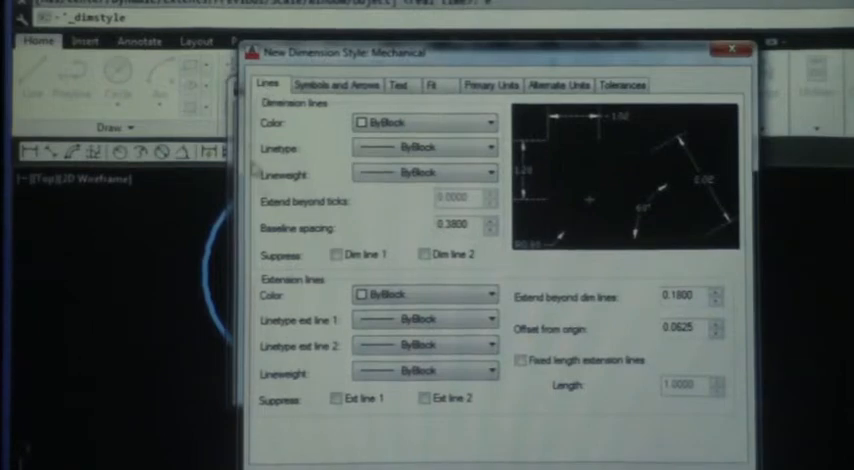
mouse_move(596, 318)
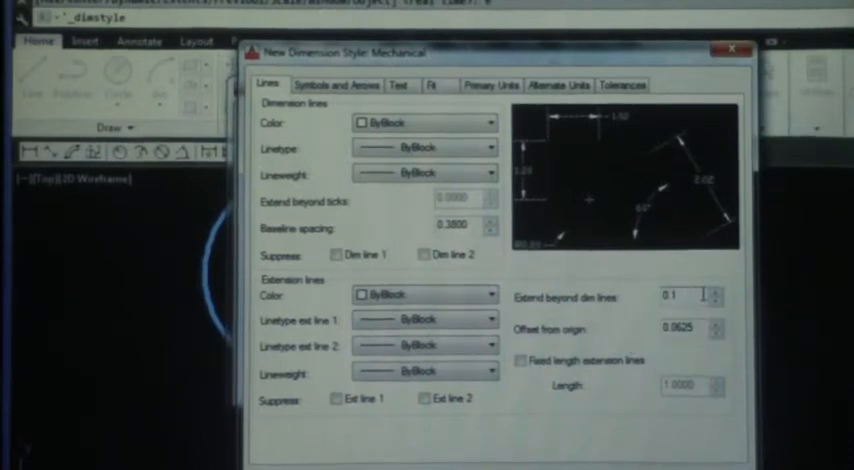
Set Extend beyond dim lines to 0.125 for the Mechanical style.
click(716, 292)
text(25)
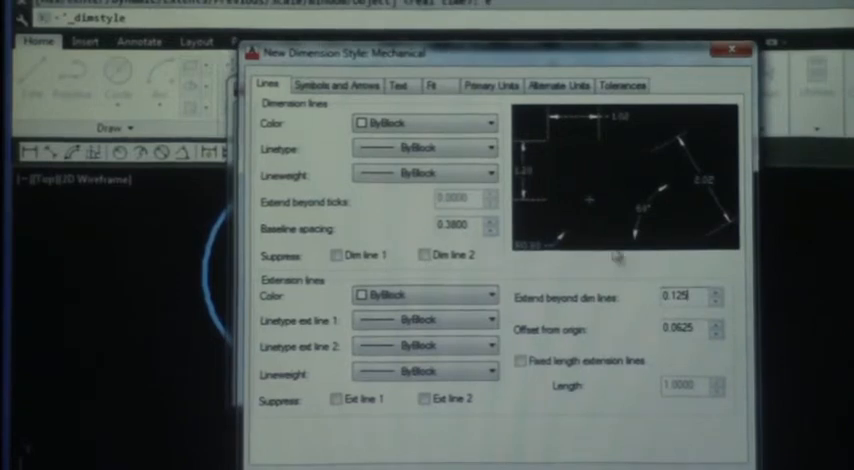
click(340, 86)
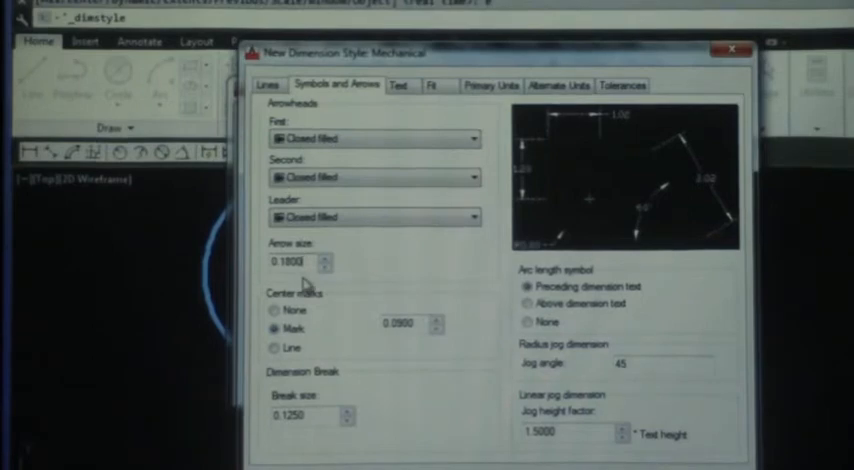
Set arrow size 0.125 and Line center marks sized 0.1, then accept the Mechanical style.
text(0.1)
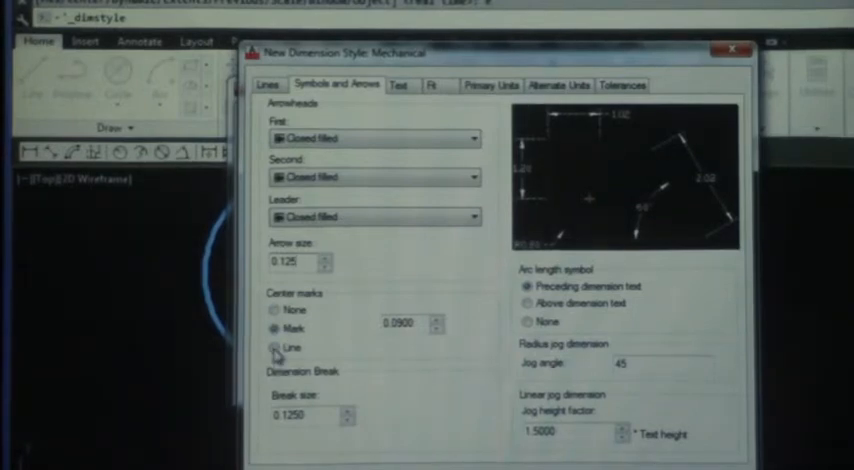
click(276, 348)
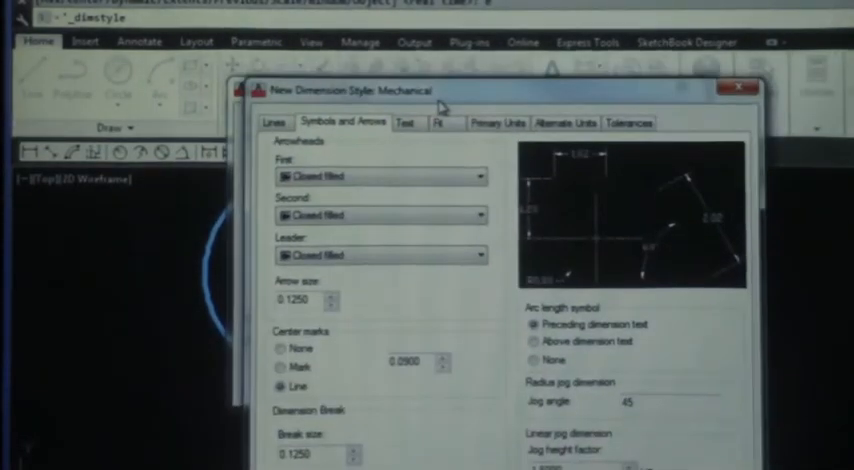
mouse_move(444, 164)
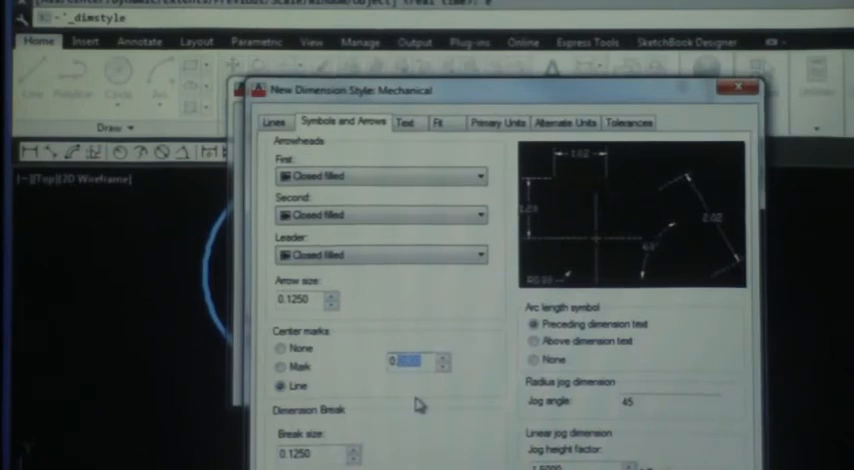
text(0.1)
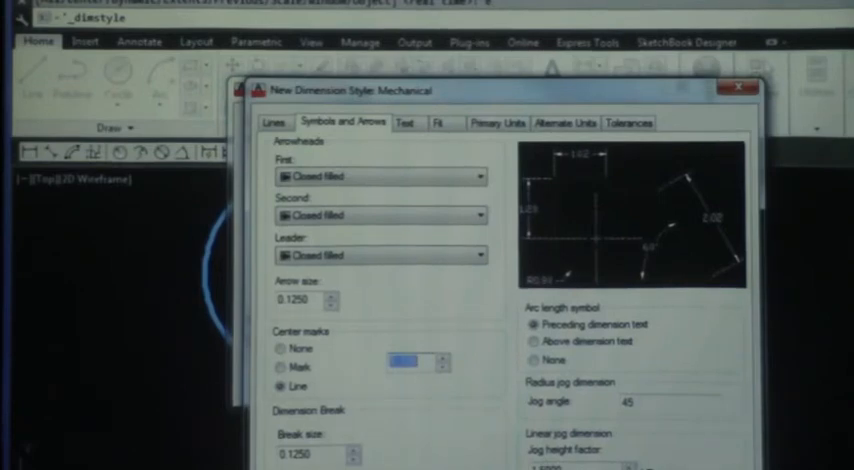
click(400, 362)
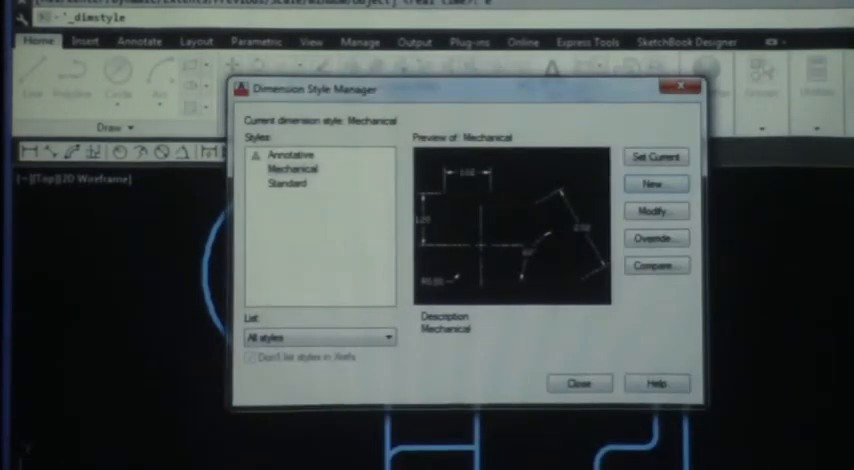
mouse_move(420, 352)
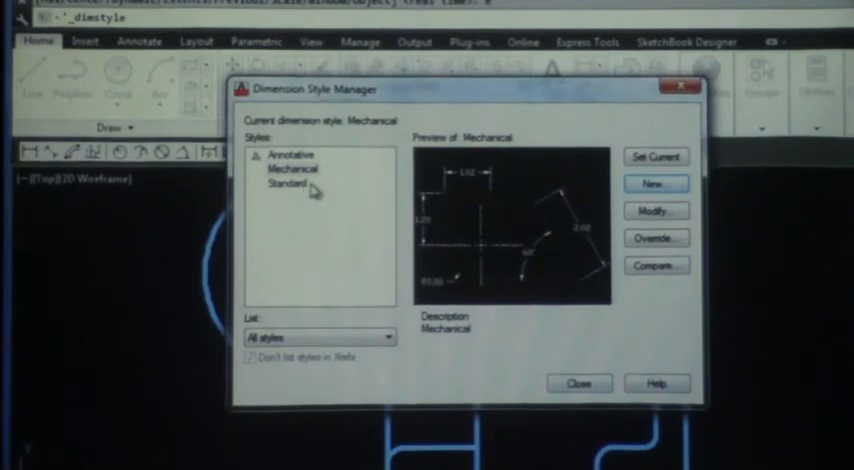
click(294, 156)
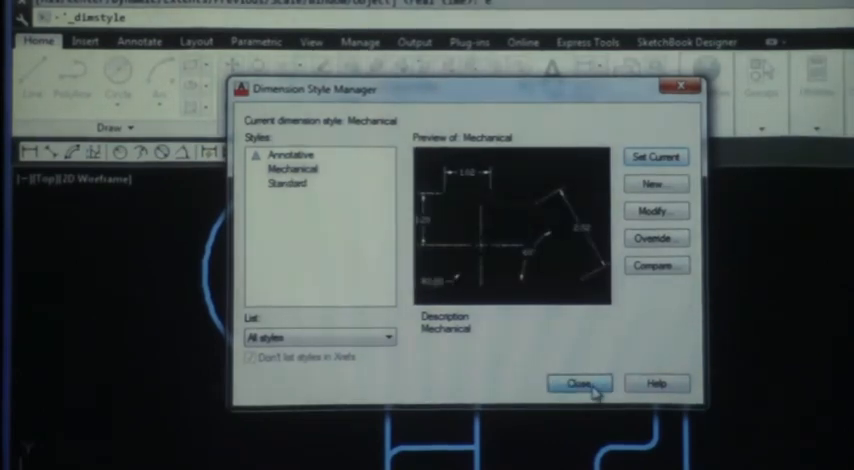
click(576, 384)
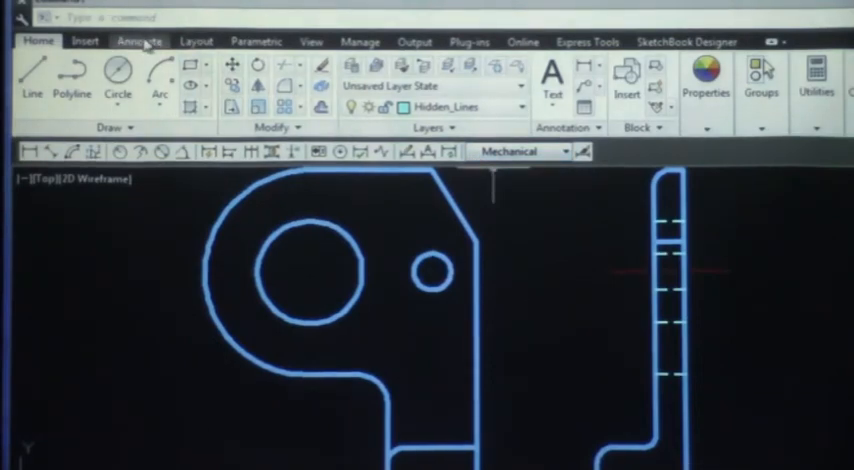
Switch to the Annotate ribbon to reach the dimensioning tools.
click(140, 40)
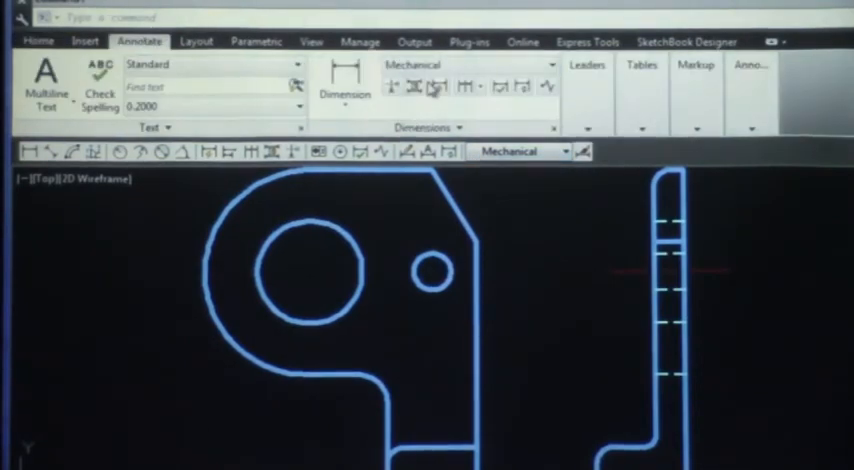
mouse_move(466, 64)
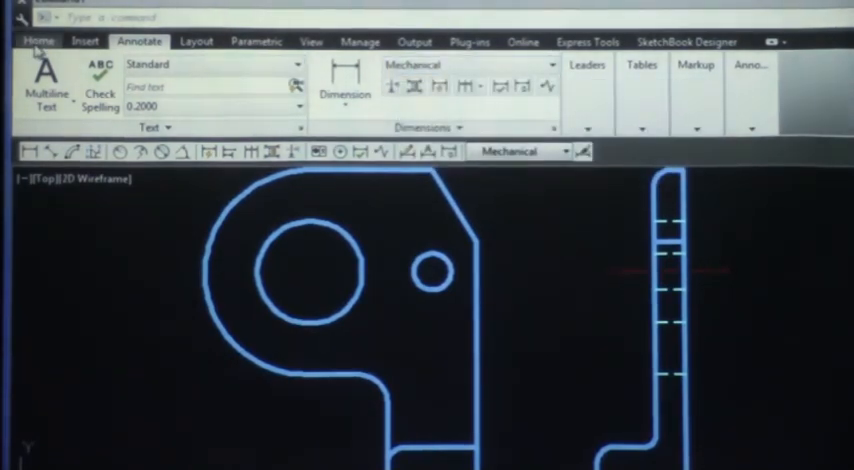
Make the Dimensions layer current from the Home ribbon's layer list.
click(38, 40)
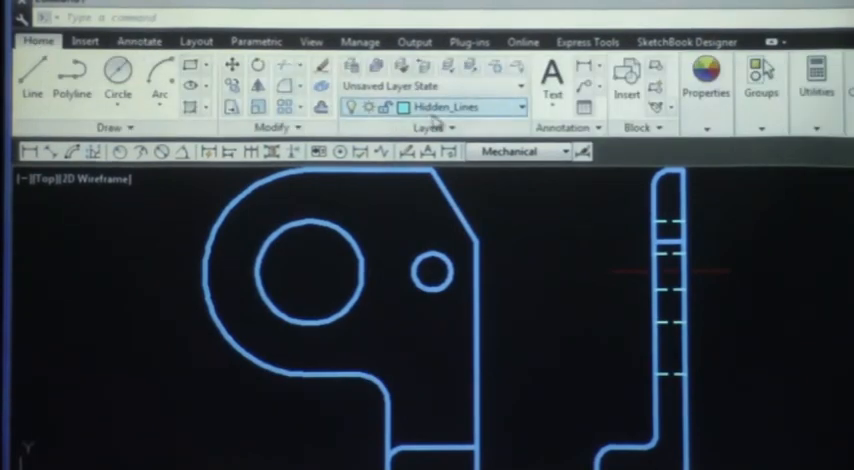
click(512, 108)
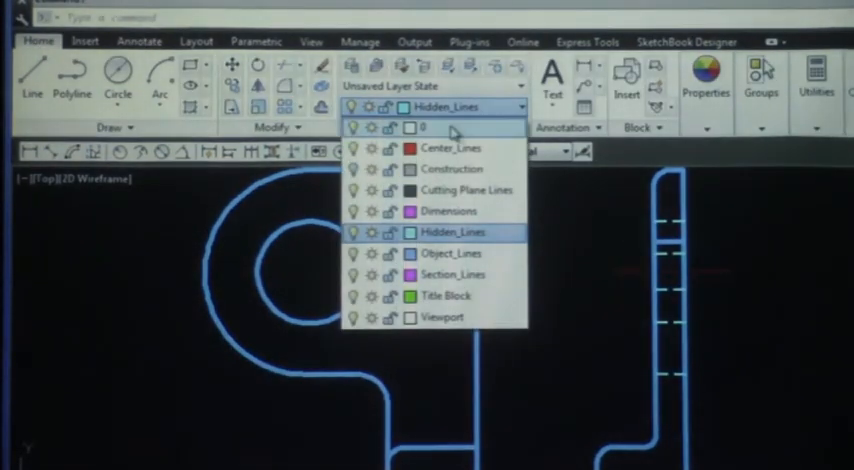
mouse_move(480, 212)
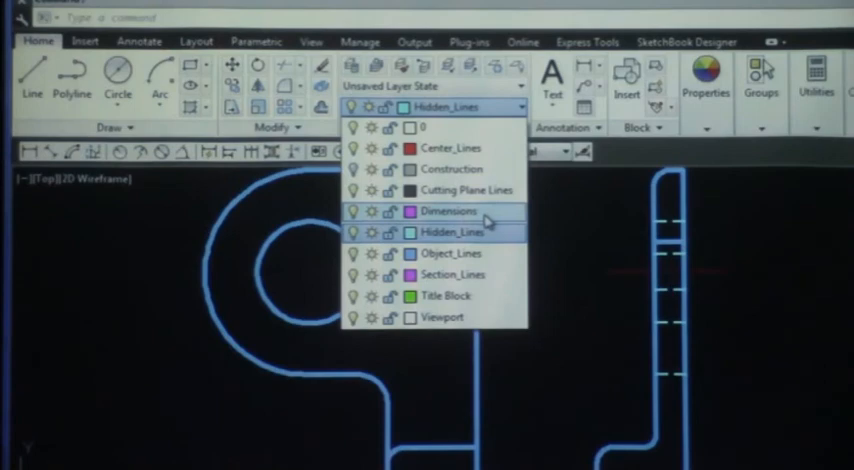
click(452, 212)
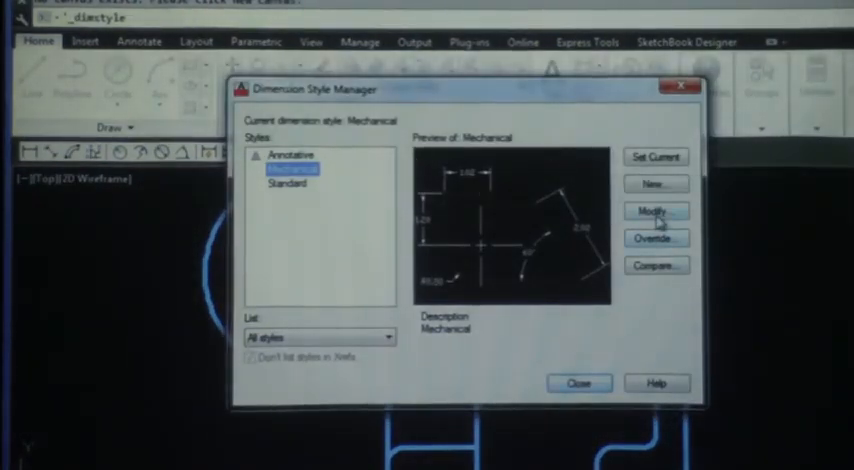
Set Mechanical as the current dimension style and close the style manager.
click(656, 212)
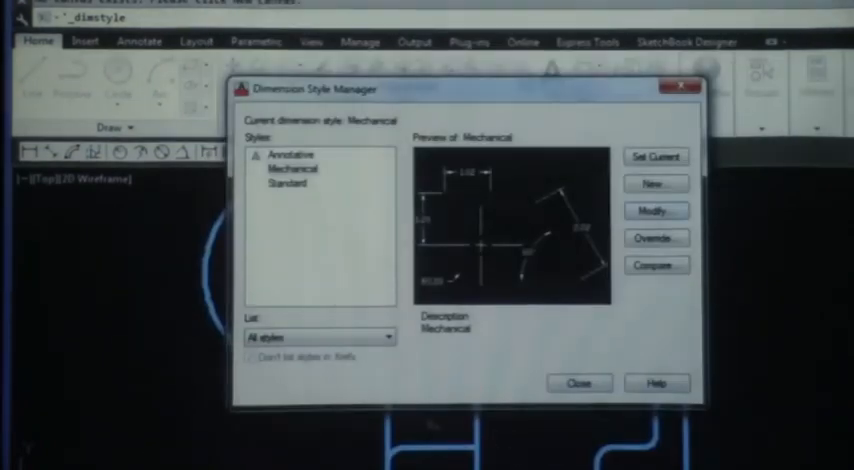
click(288, 168)
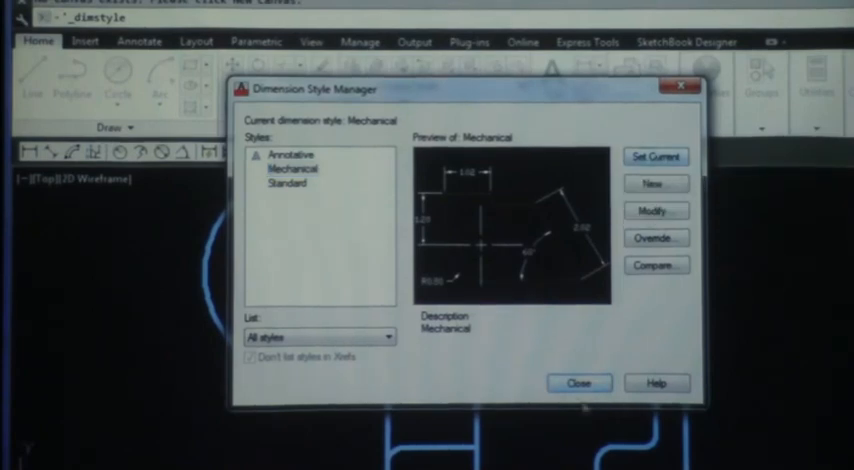
click(576, 384)
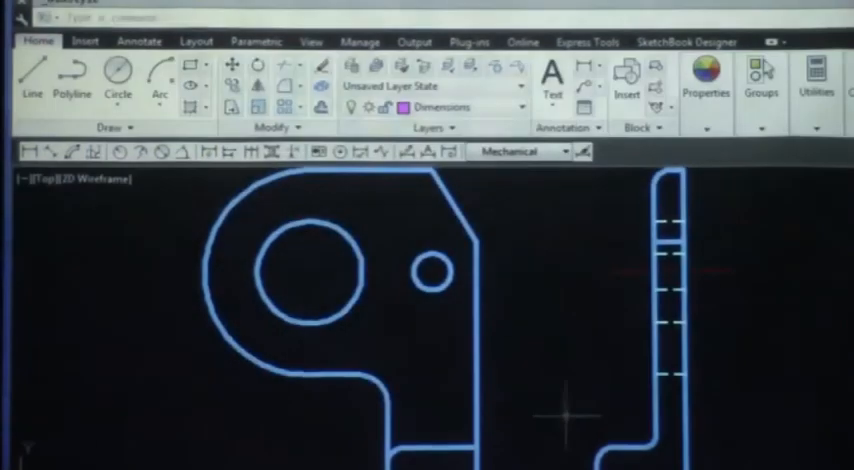